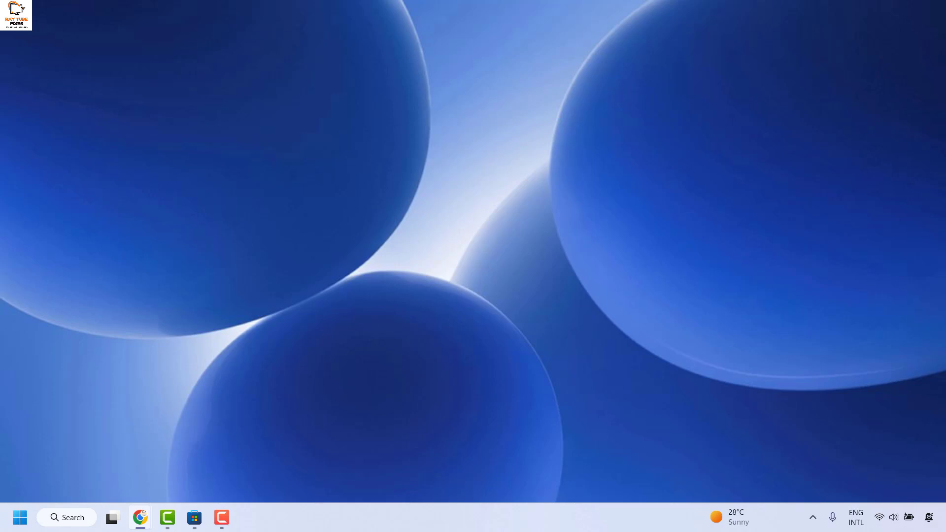
pyautogui.moveTo(100, 377)
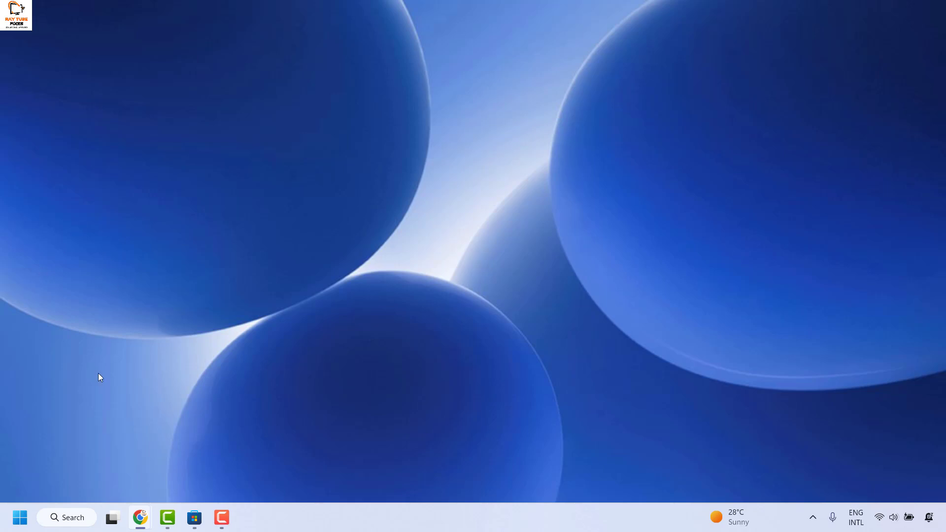
# Open Settings > System and scroll to Power & battery's 24-hour usage (3h 32min screen-on).
pyautogui.rightClick(18, 517)
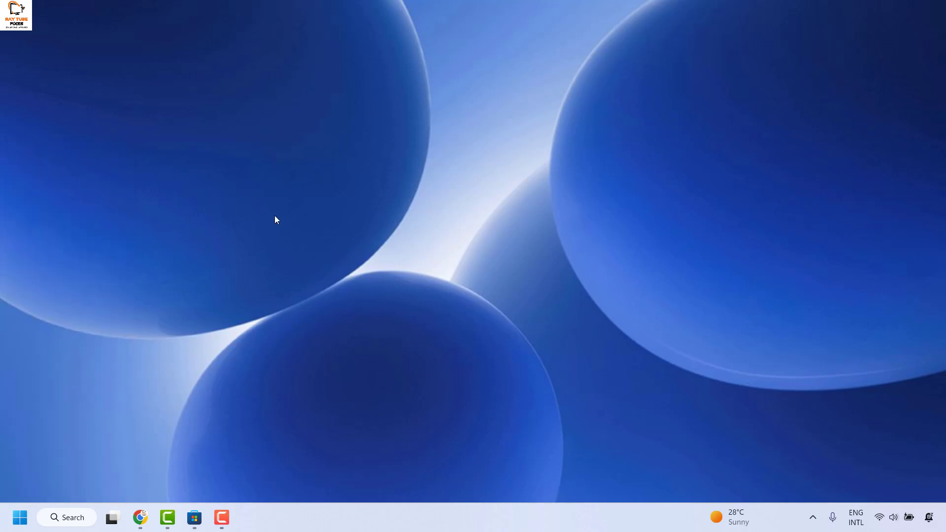
pyautogui.click(248, 518)
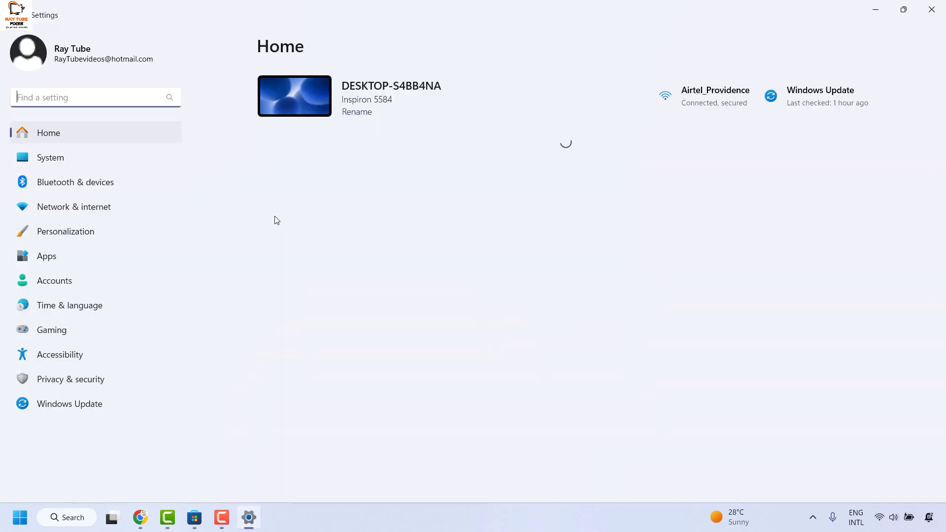
pyautogui.click(50, 157)
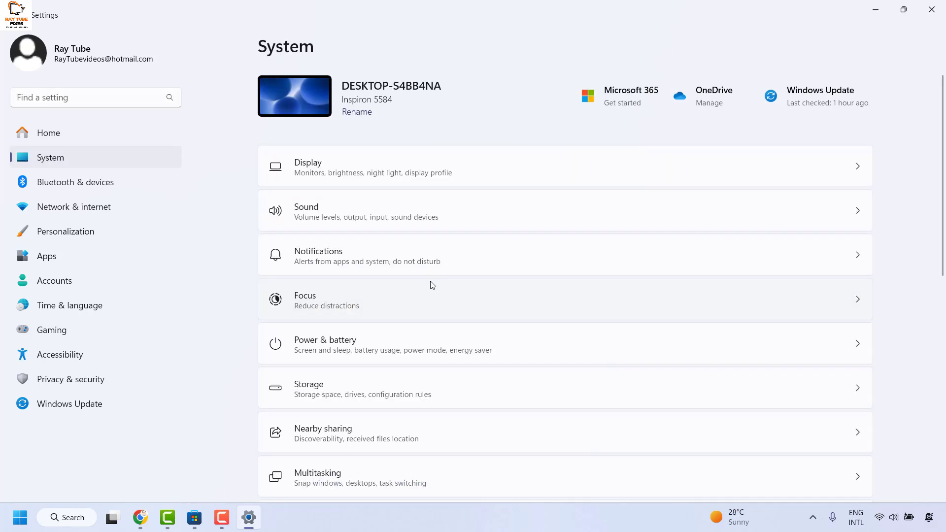
pyautogui.scroll(-3)
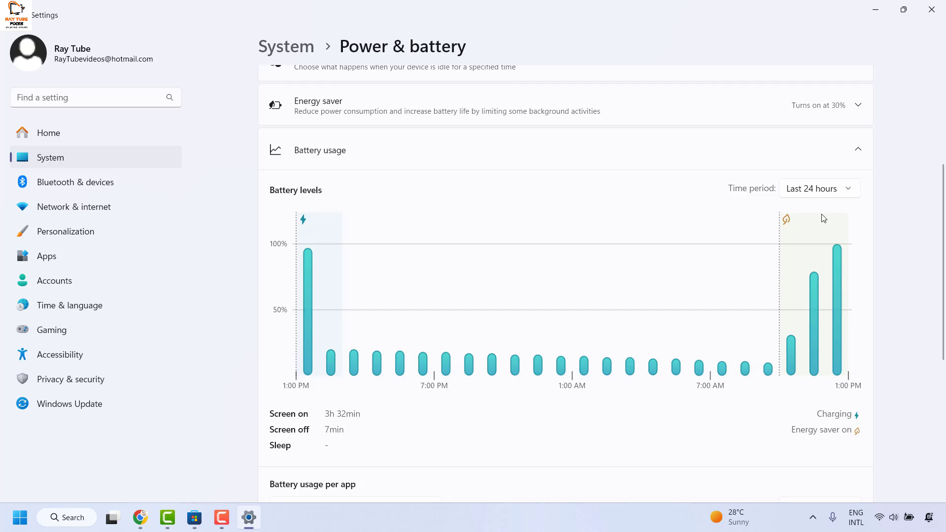
pyautogui.moveTo(819, 188)
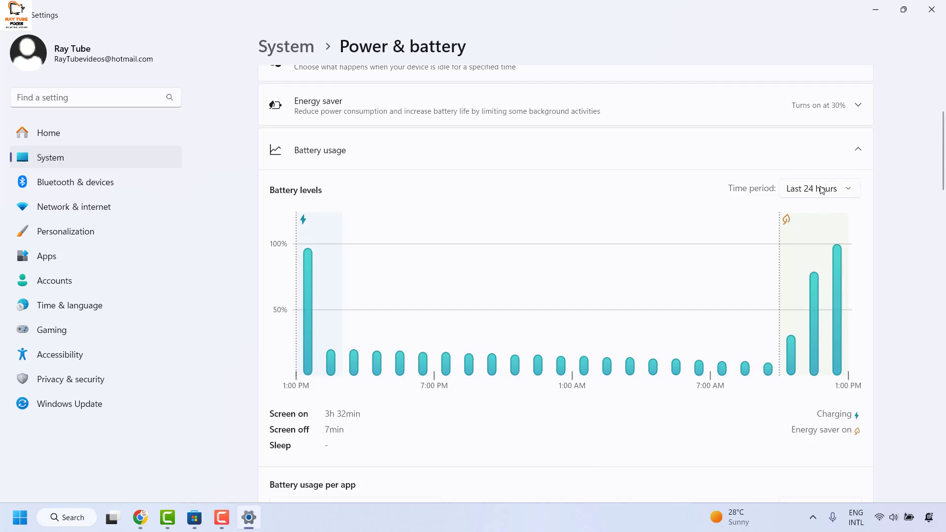
pyautogui.moveTo(838, 197)
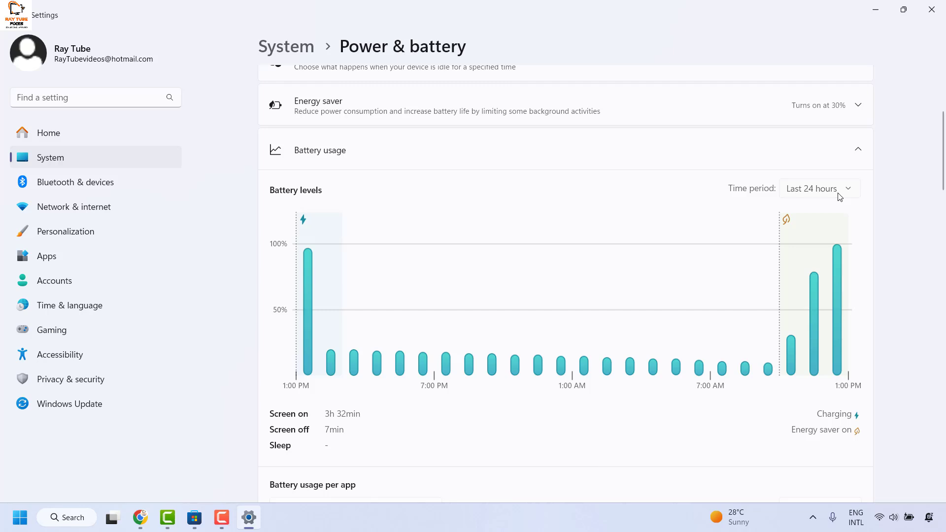
# Switch the battery usage period to Last 7 days (14h 18min daily average).
pyautogui.click(818, 188)
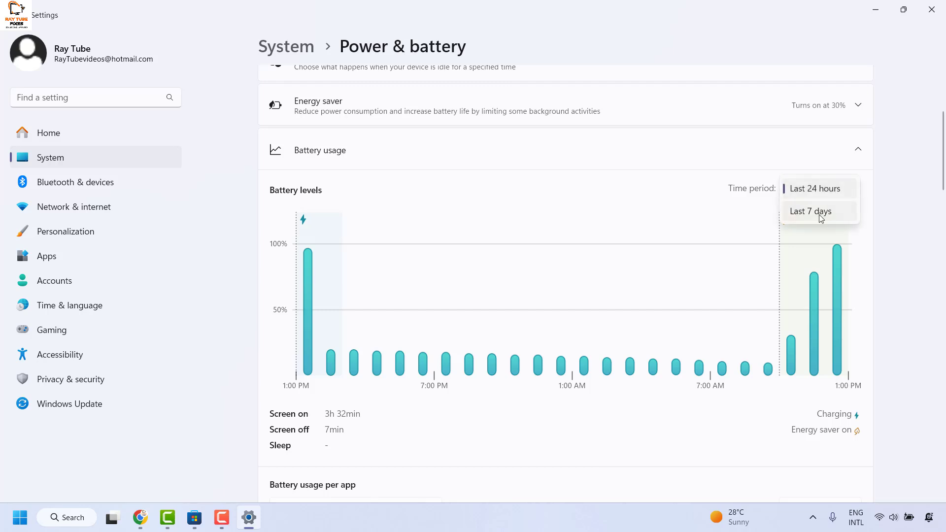
pyautogui.click(810, 212)
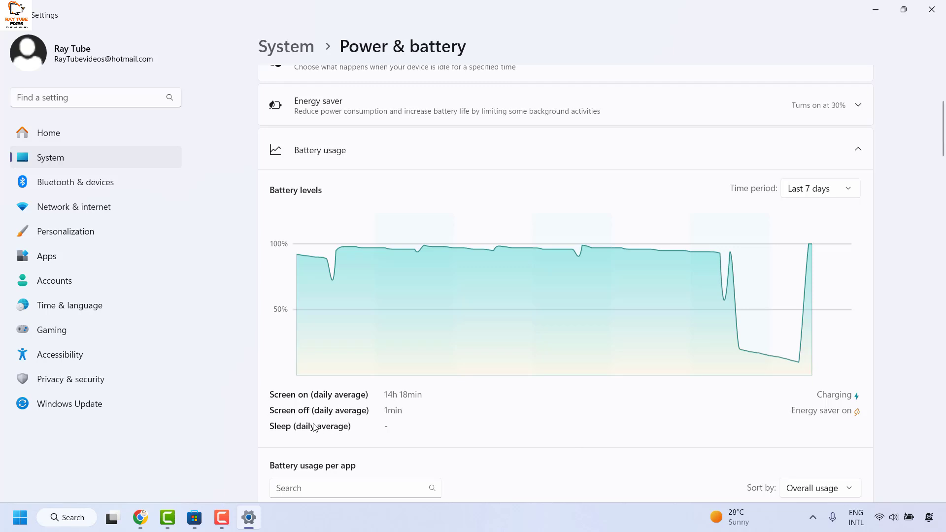
pyautogui.moveTo(288, 451)
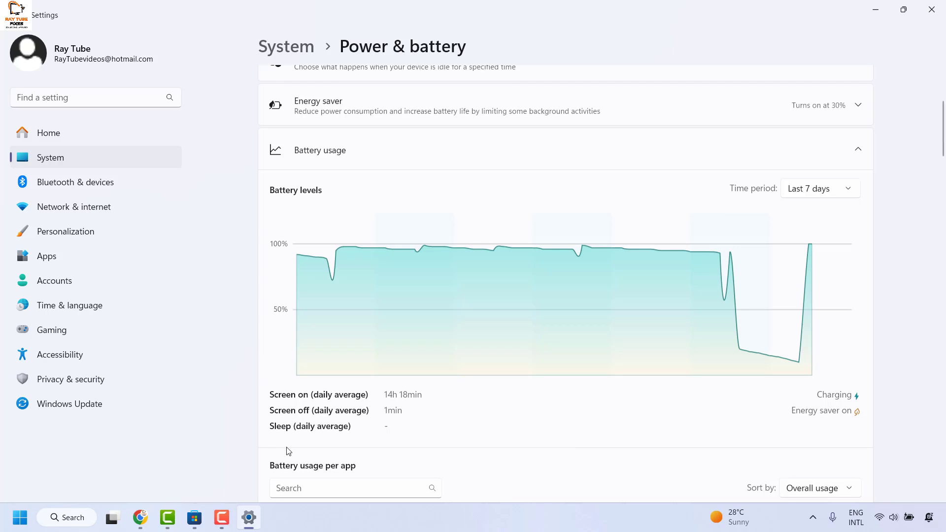
pyautogui.moveTo(432, 446)
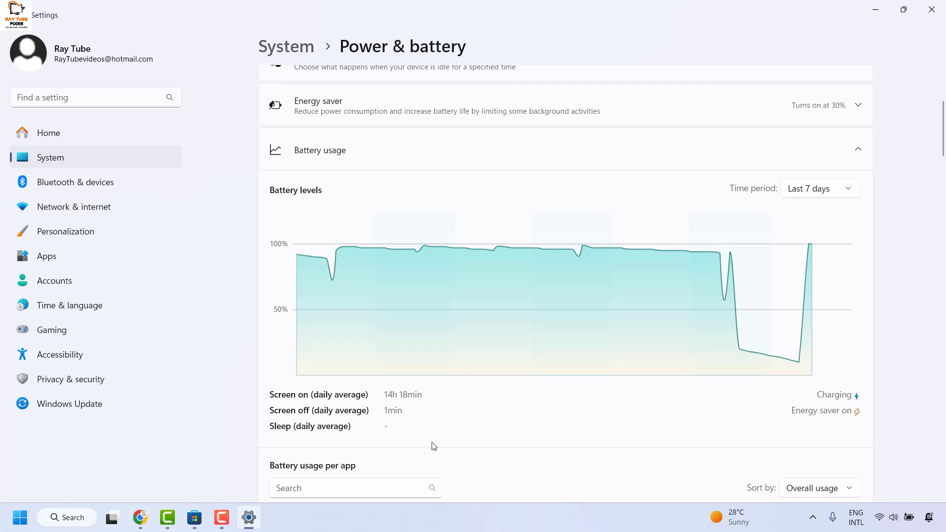
# Scroll through the per-app battery breakdown, then close Settings.
pyautogui.scroll(-3)
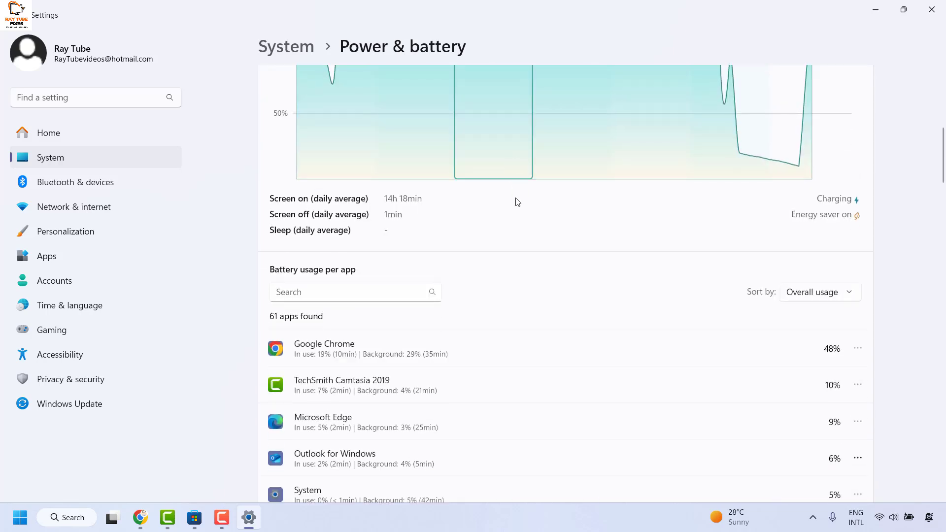
pyautogui.moveTo(518, 244)
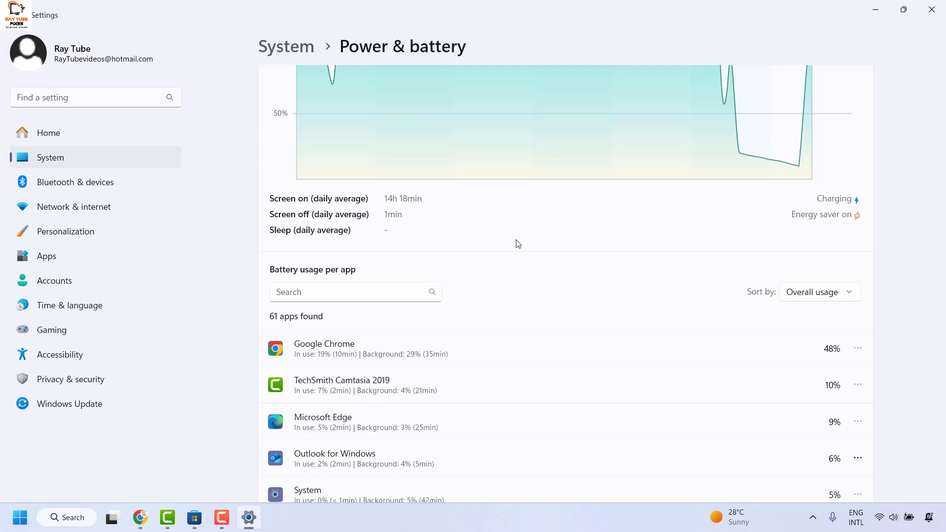
pyautogui.scroll(-3)
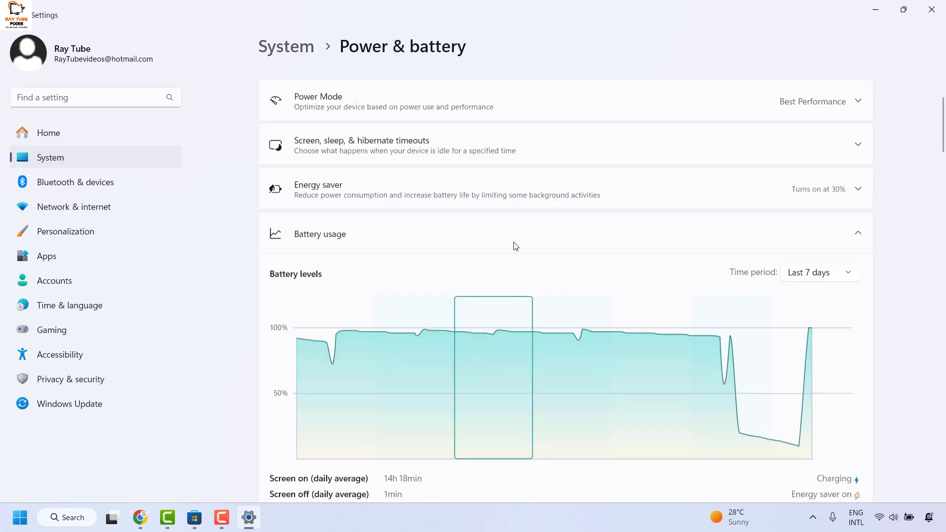
pyautogui.scroll(3)
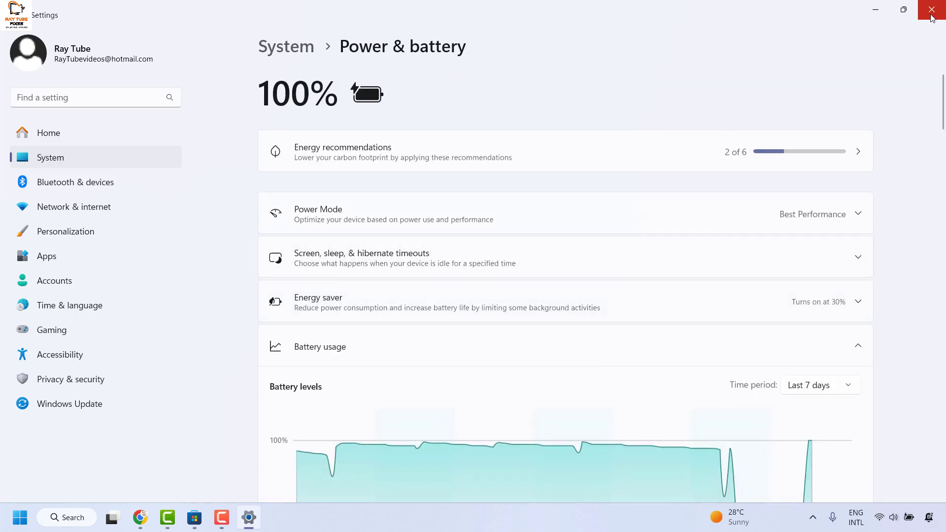
pyautogui.click(931, 10)
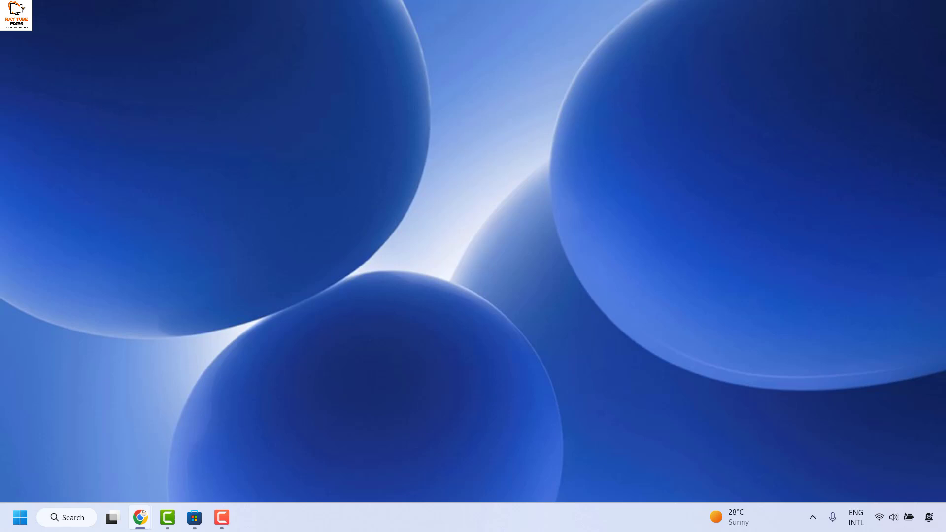
pyautogui.moveTo(17, 370)
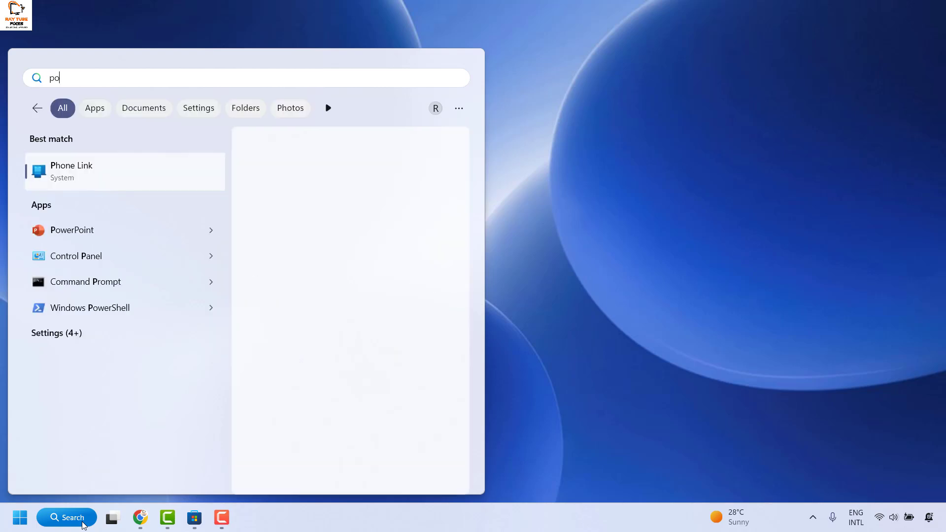
# Search 'powershell' and run Windows PowerShell as administrator.
pyautogui.write('powershell')
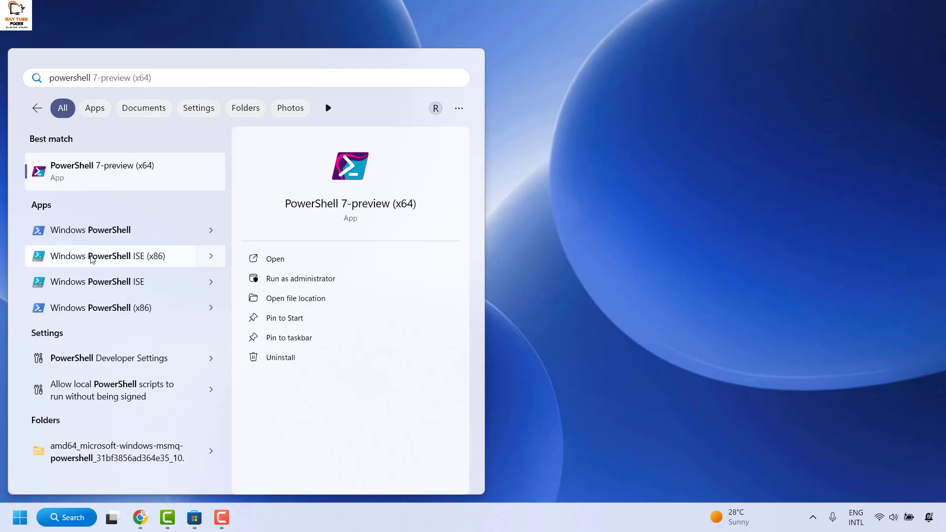
pyautogui.click(210, 230)
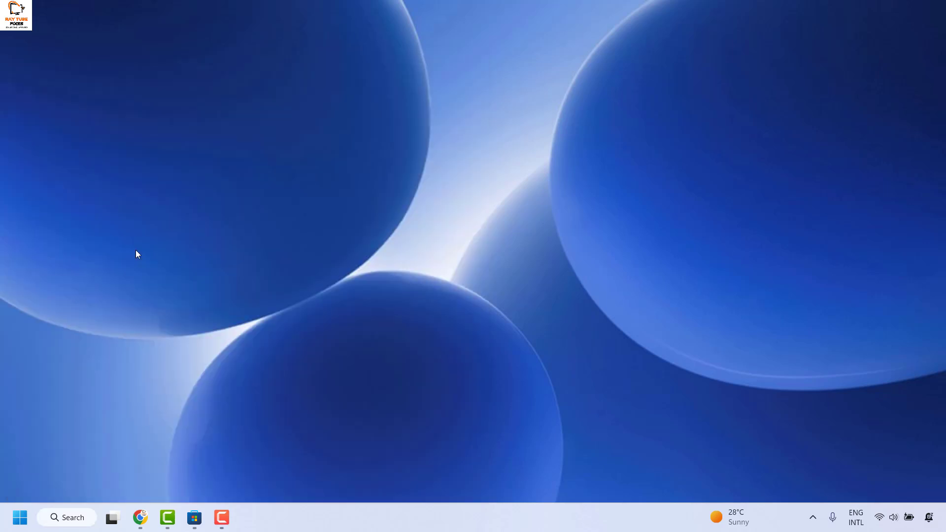
pyautogui.moveTo(440, 355)
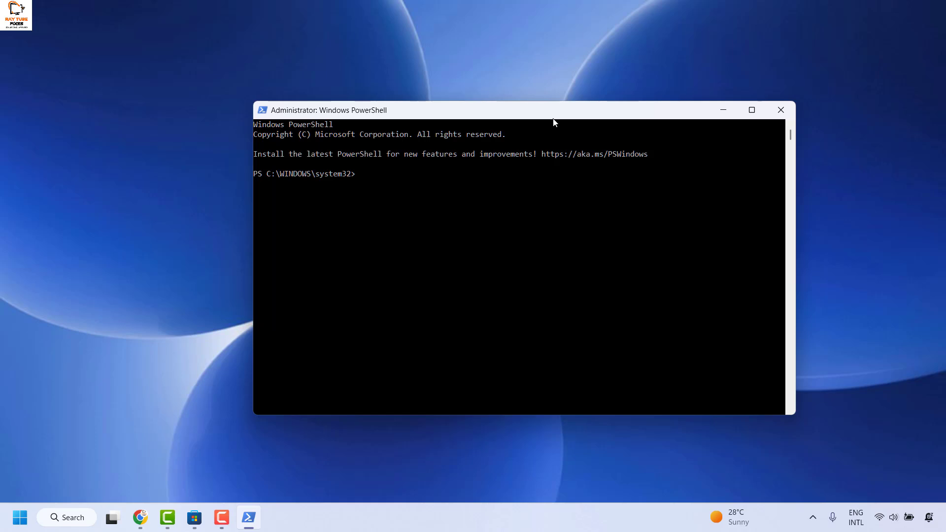
pyautogui.moveTo(363, 182)
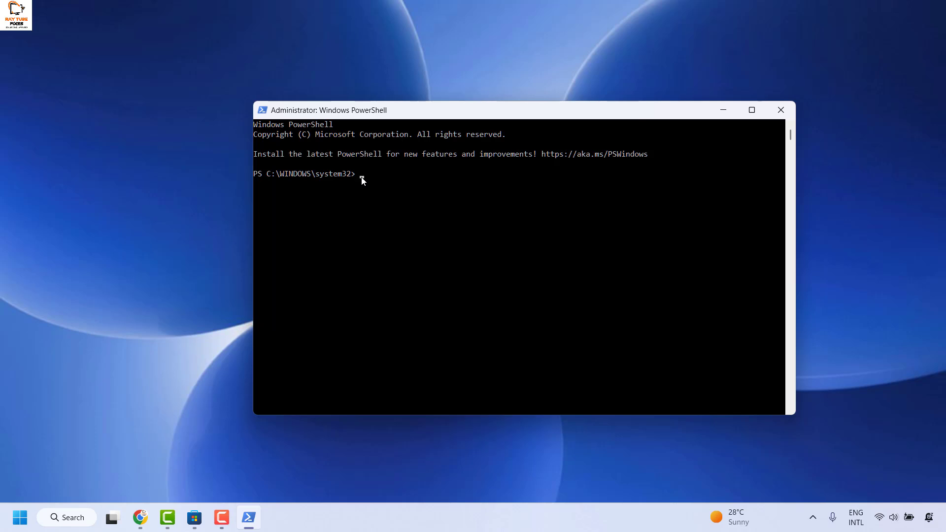
# Run (get-date) - (gcim Win32_OperatingSystem).LastBootUpTime to get uptime, then close PowerShell.
pyautogui.write('(get-date) - (gcim Win32_OperatingSystem).LastBootUpTime')
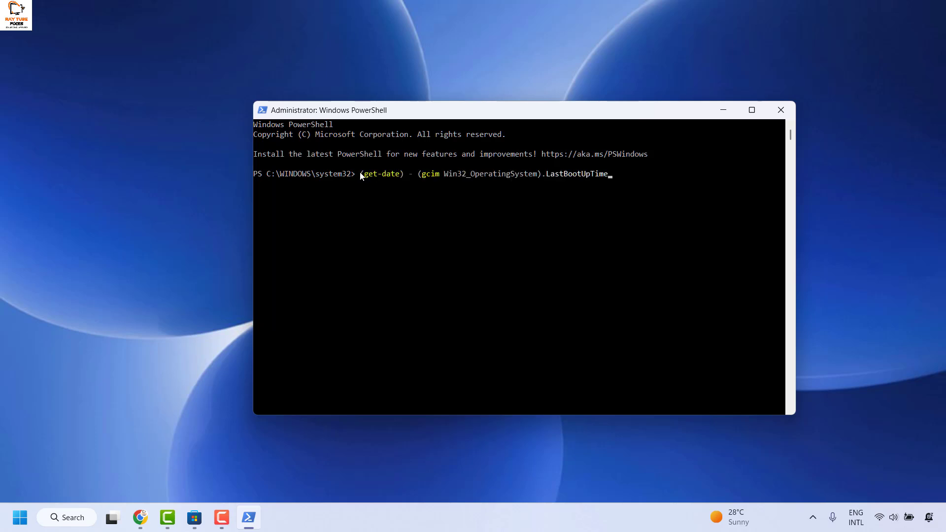
pyautogui.moveTo(455, 206)
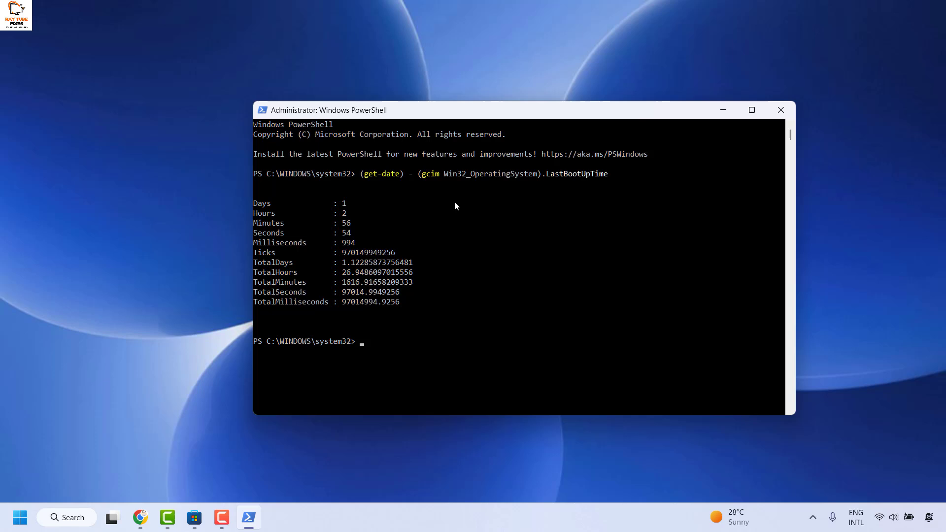
pyautogui.moveTo(320, 251)
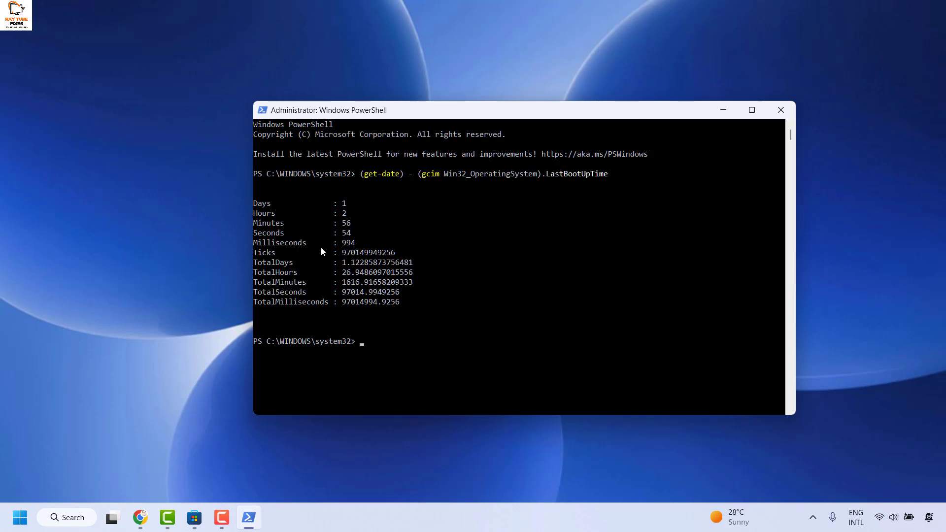
pyautogui.moveTo(355, 237)
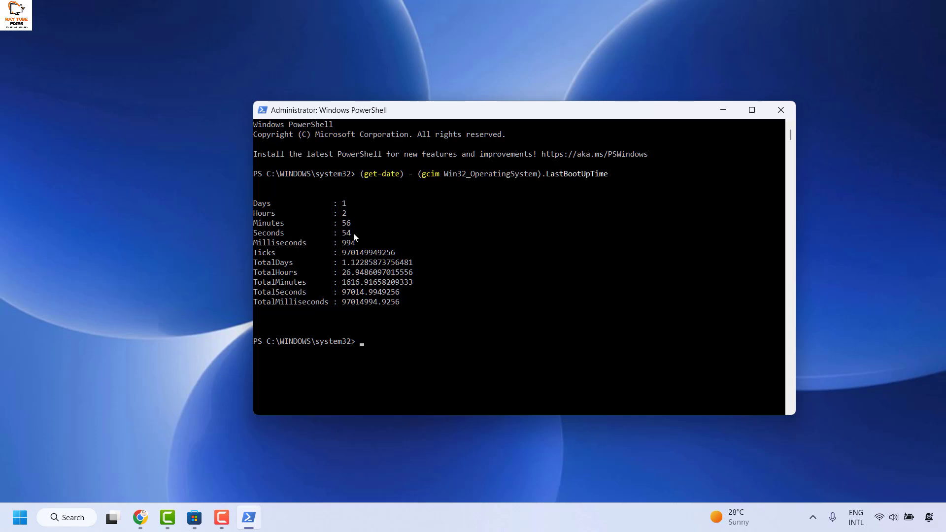
pyautogui.moveTo(306, 303)
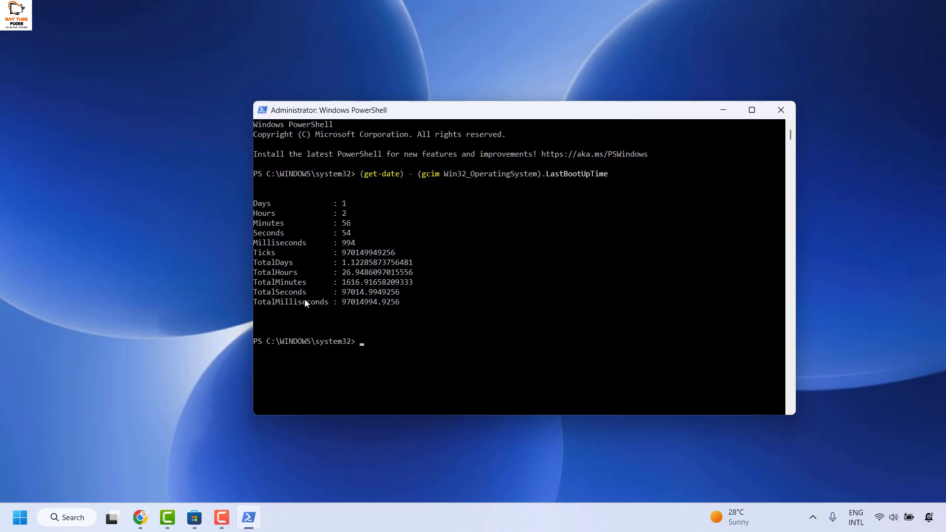
pyautogui.moveTo(320, 229)
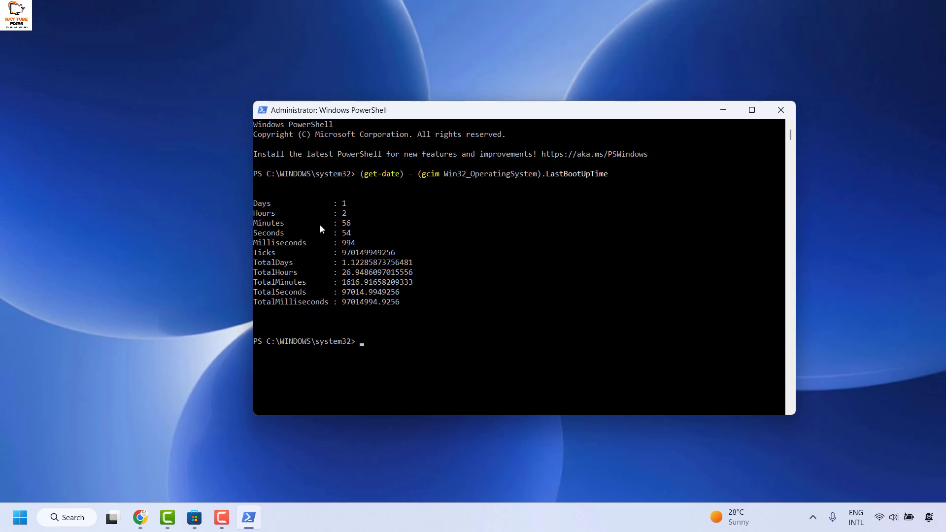
pyautogui.moveTo(387, 282)
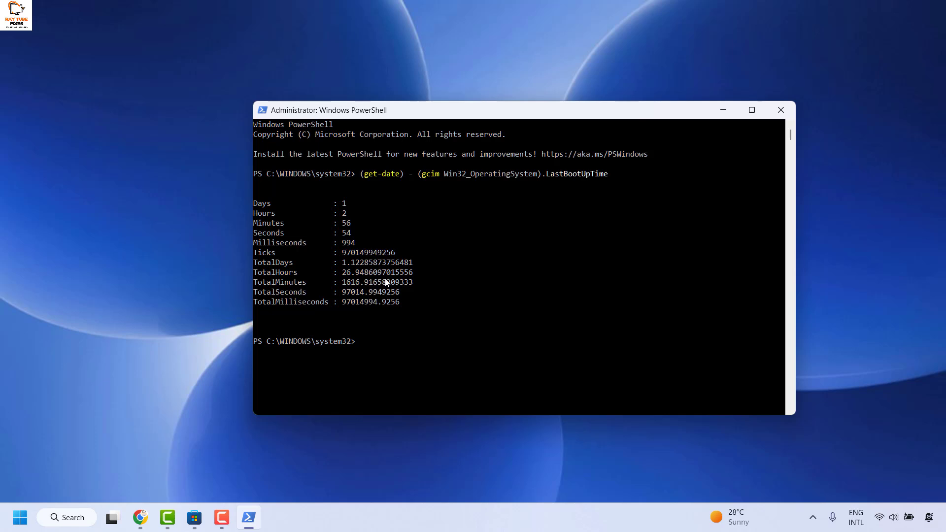
pyautogui.moveTo(780, 110)
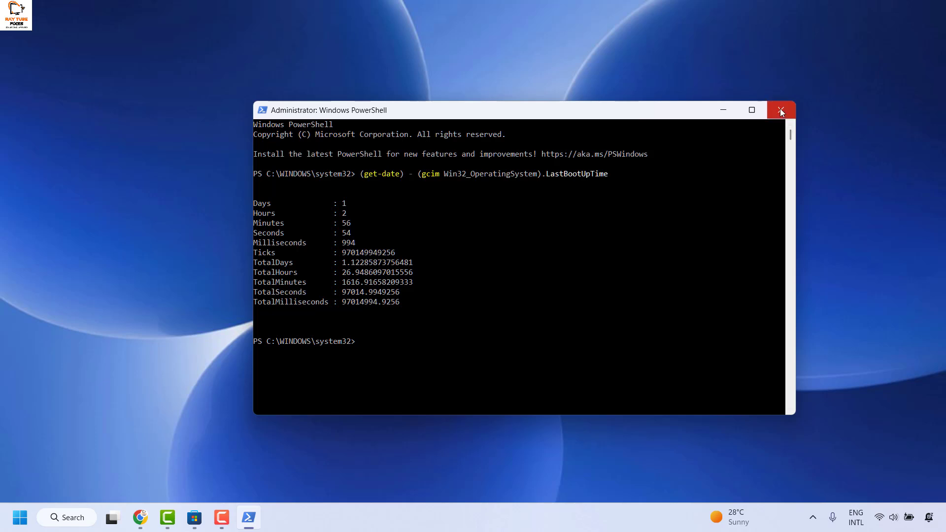
pyautogui.click(780, 110)
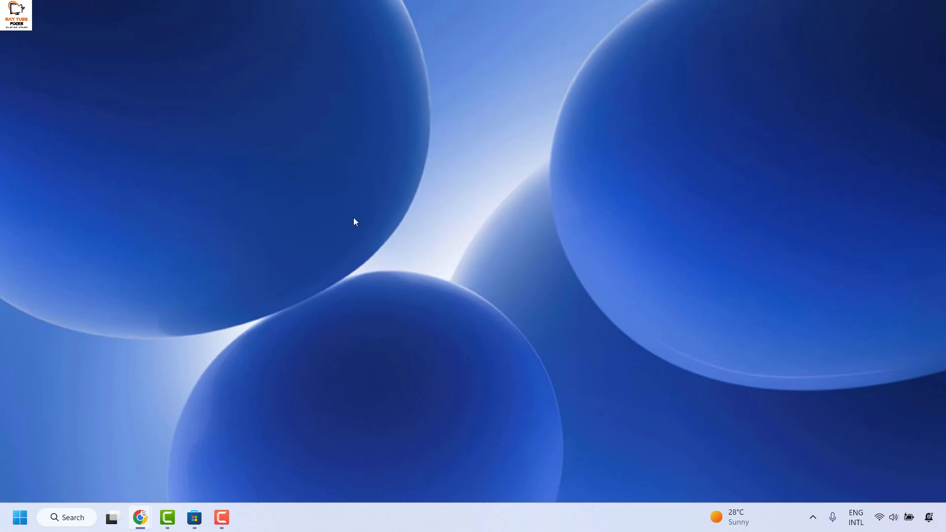
pyautogui.moveTo(297, 312)
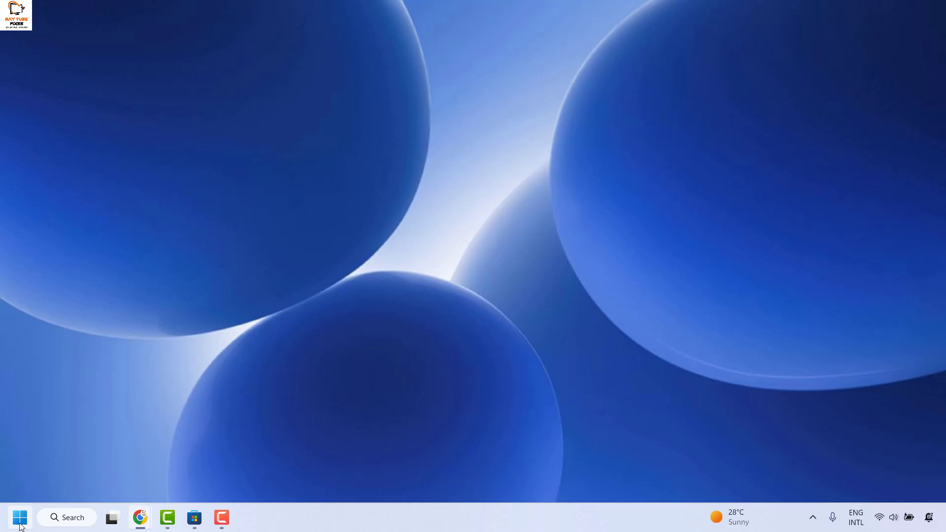
# Launch Task Manager from the Start button's right-click menu.
pyautogui.rightClick(19, 518)
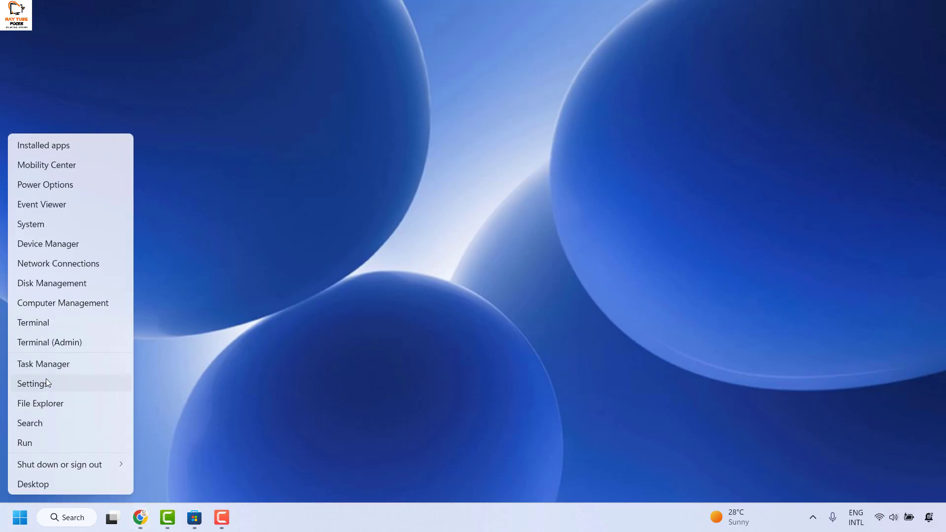
pyautogui.click(557, 223)
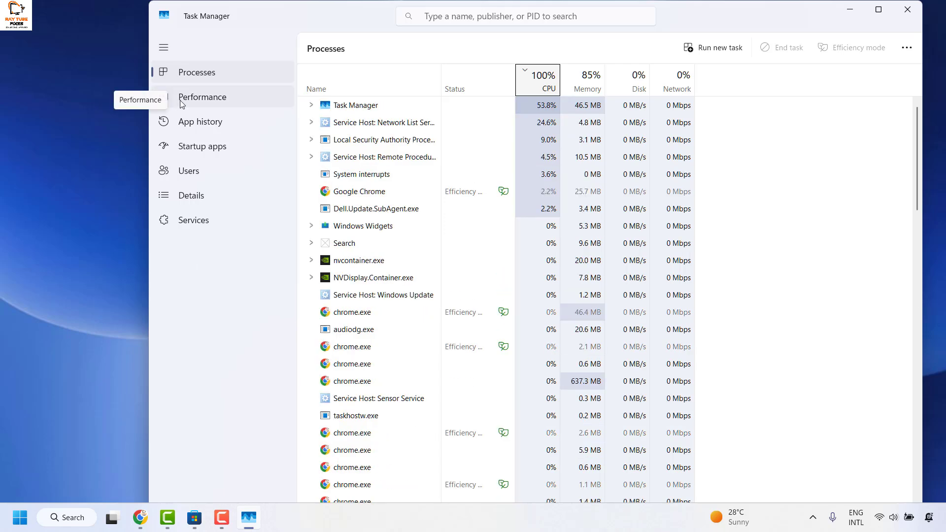
# View CPU performance showing up time 1:02:58:31, then close Task Manager.
pyautogui.click(202, 97)
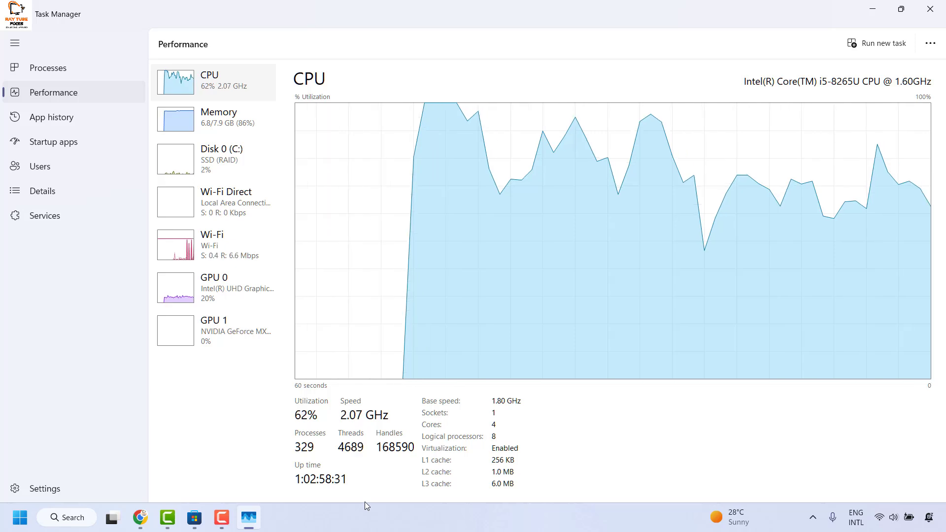
pyautogui.click(929, 9)
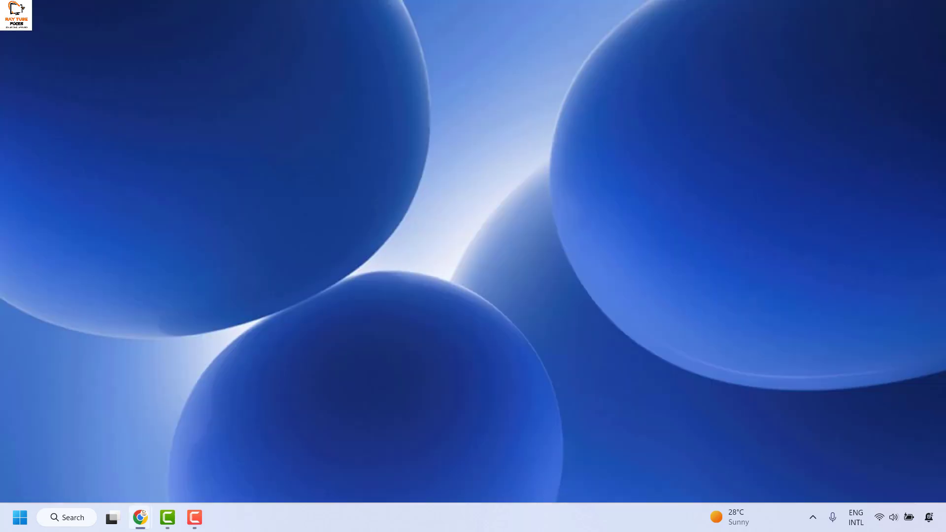